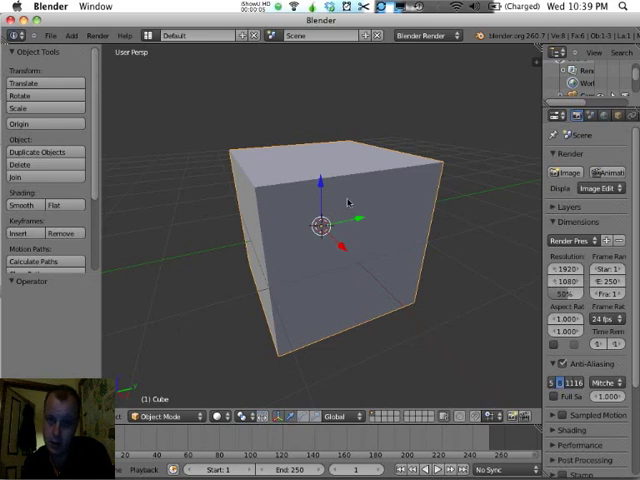
In Edit Mode, subdivide the cube with an increased number of cuts for a dense grid.
key("Tab")
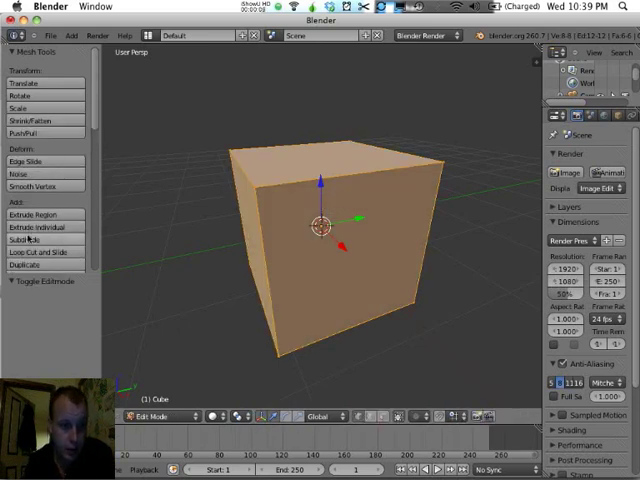
left_click(26, 240)
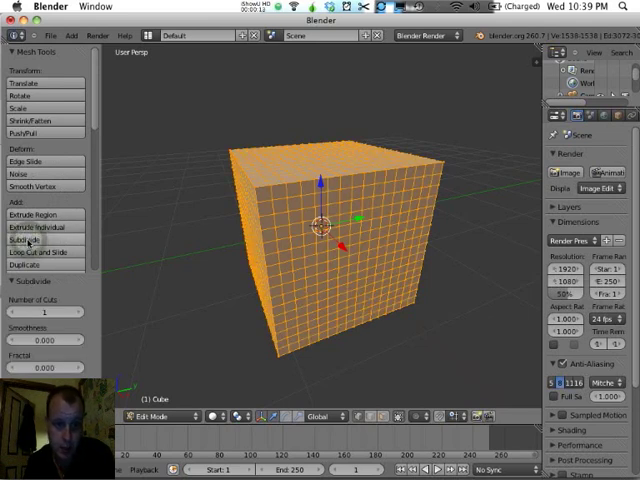
left_click(28, 240)
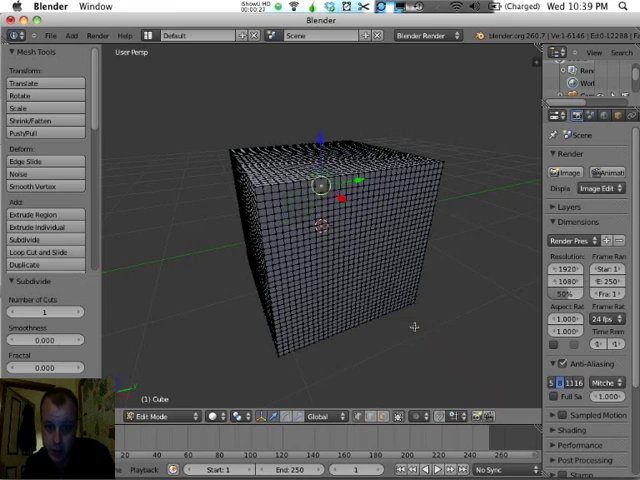
mouse_move(416, 390)
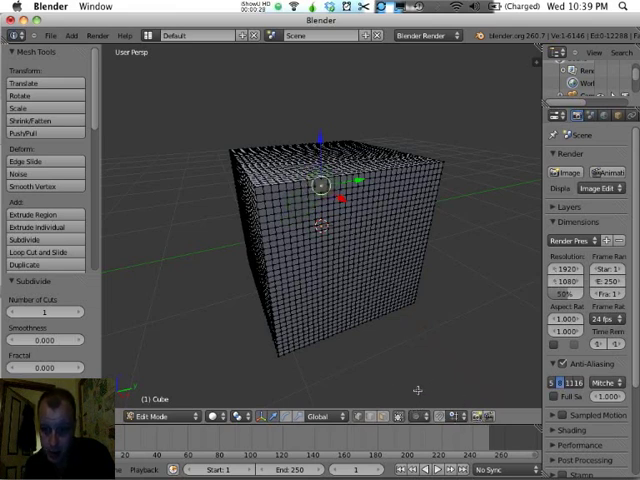
left_click(424, 416)
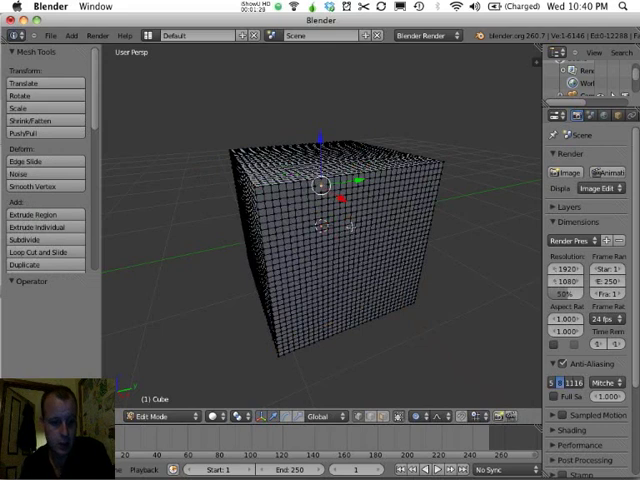
Add a Simple Deform modifier in Twist mode so the cube warps into a spiral.
left_click(156, 416)
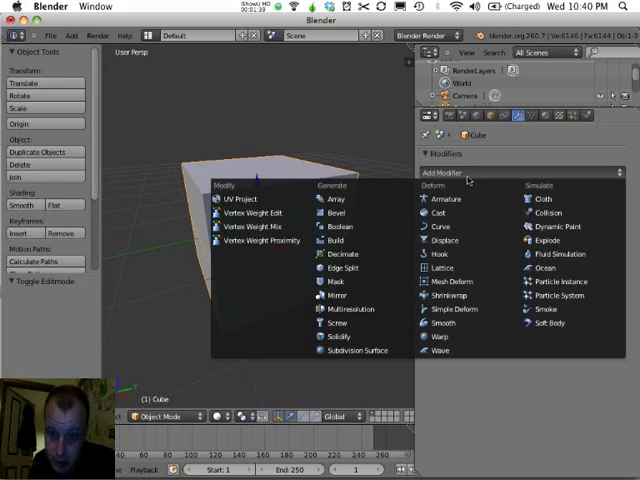
left_click(456, 308)
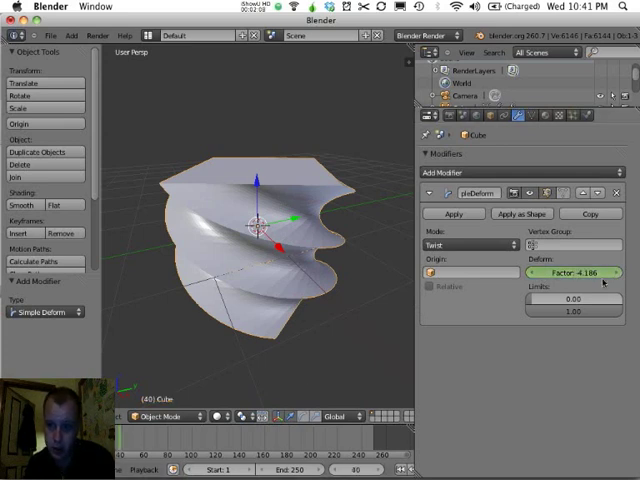
left_click_drag(570, 272, 590, 272)
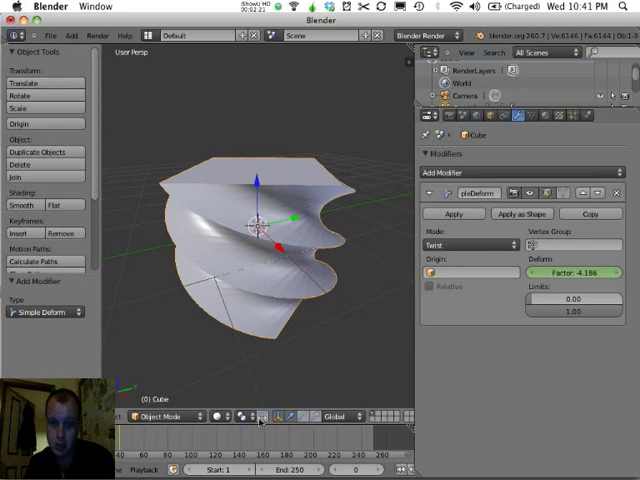
mouse_move(324, 304)
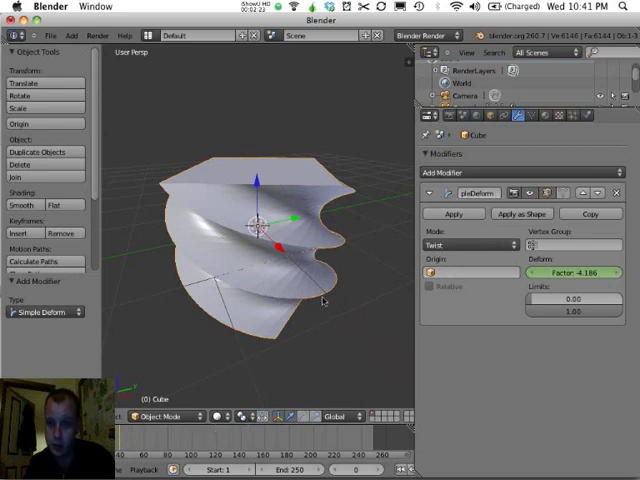
mouse_move(248, 268)
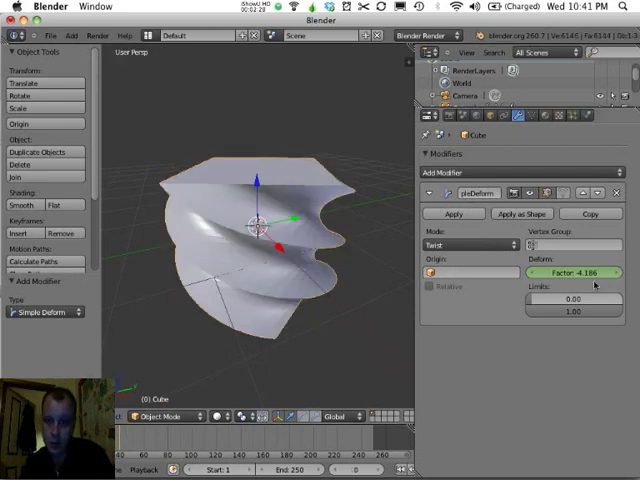
Set the deform mode to Taper, test its factor, then bring it back near zero.
left_click(464, 244)
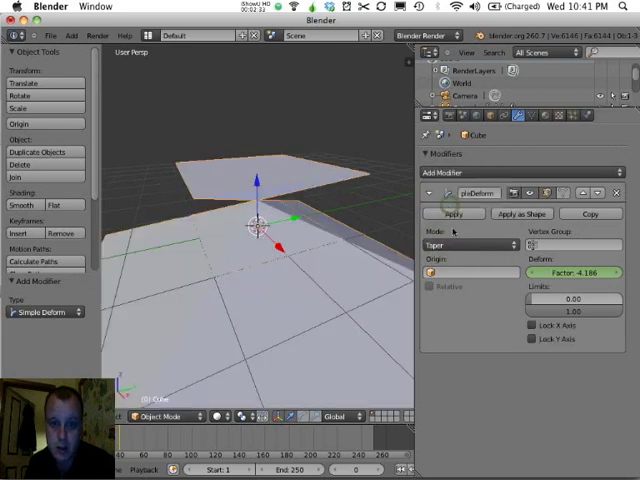
left_click_drag(570, 272, 580, 272)
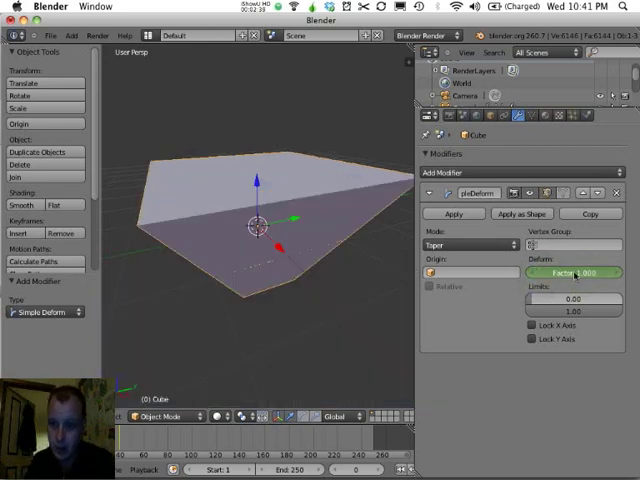
left_click_drag(580, 272, 560, 272)
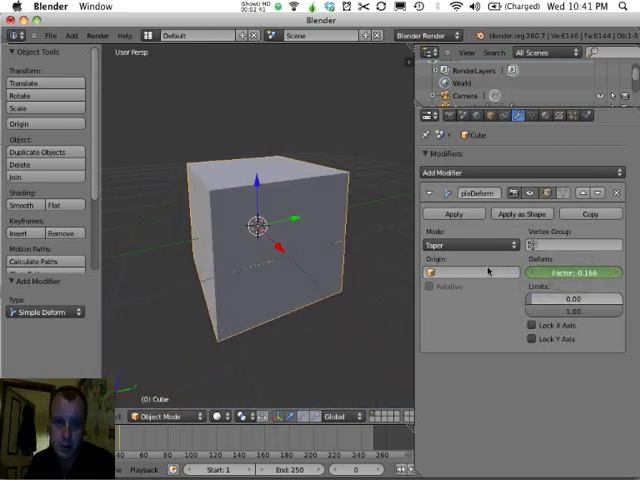
Set the deform mode to Stretch, see the pinched sides, then return the factor near zero.
left_click(460, 244)
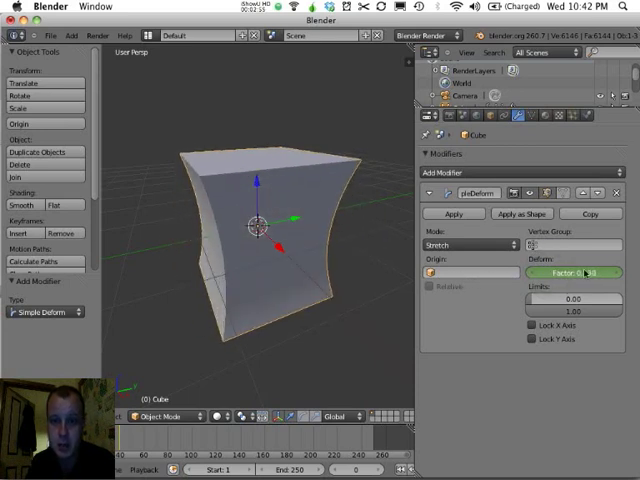
left_click_drag(576, 272, 576, 272)
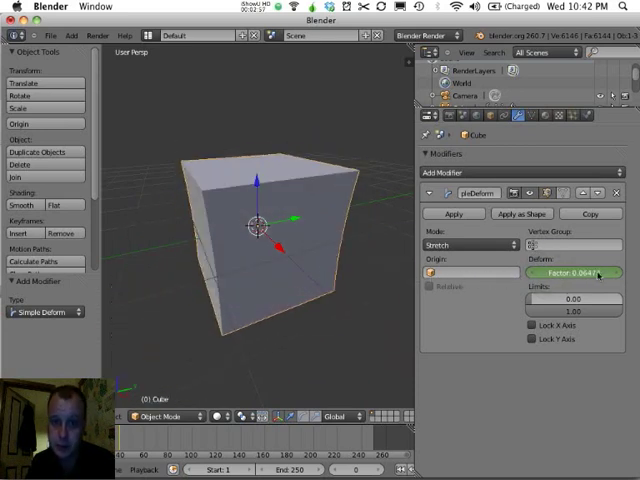